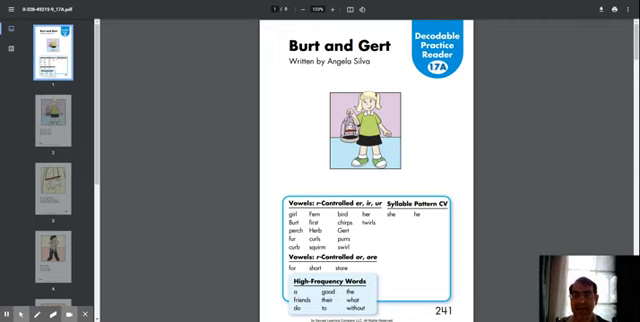
pyautogui.scroll(-3)
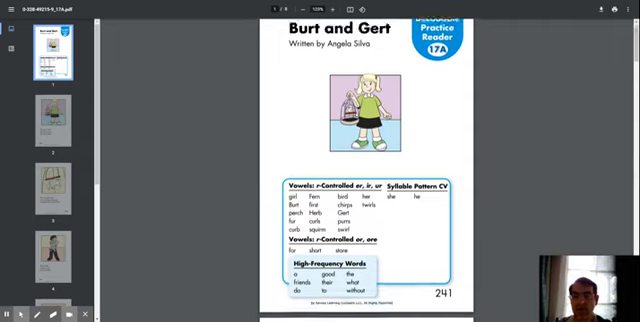
pyautogui.scroll(-3)
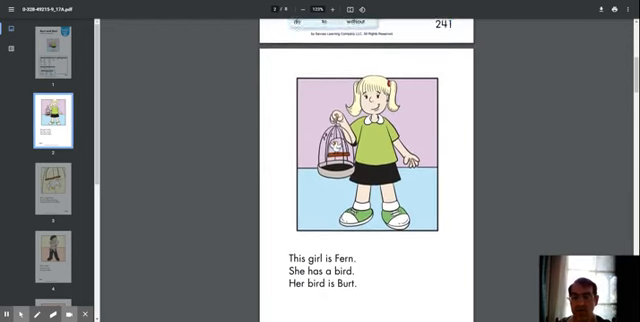
pyautogui.scroll(-3)
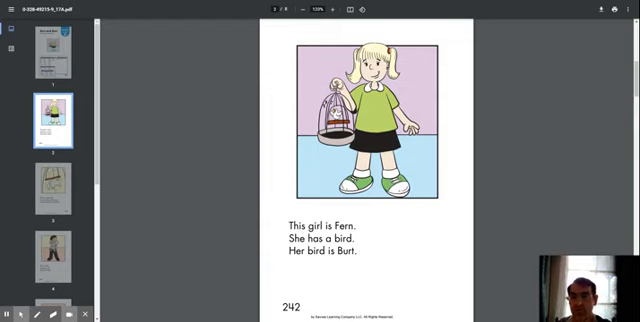
pyautogui.scroll(-3)
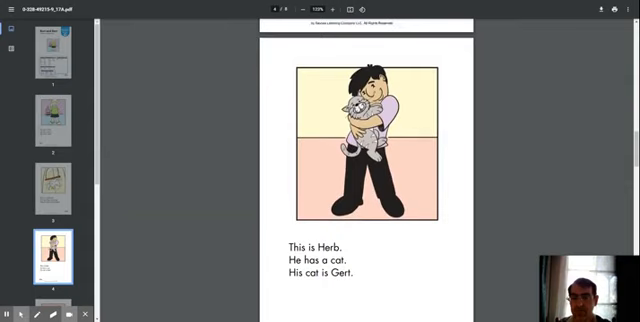
pyautogui.scroll(-3)
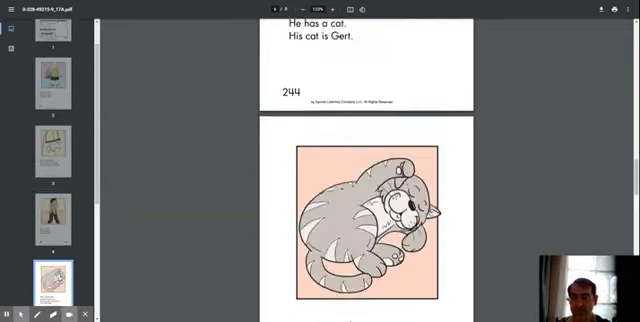
pyautogui.scroll(-3)
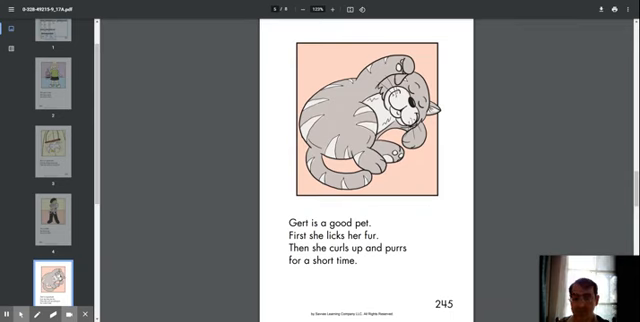
pyautogui.scroll(-3)
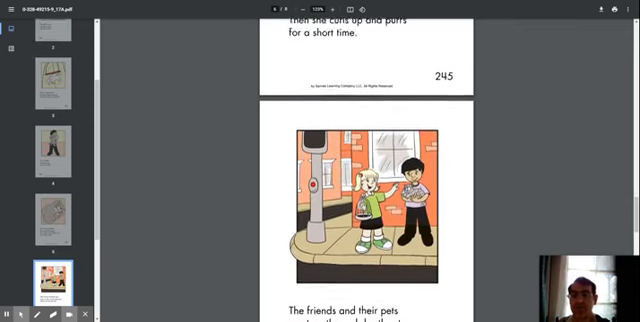
pyautogui.scroll(-3)
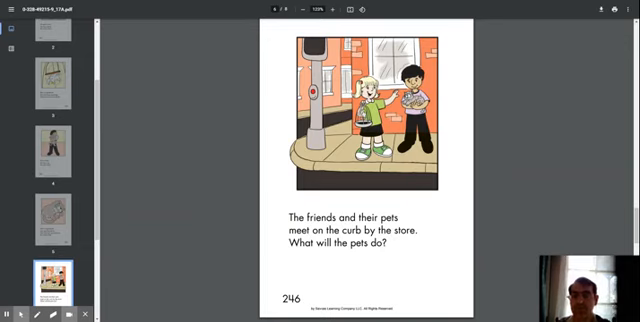
pyautogui.scroll(-3)
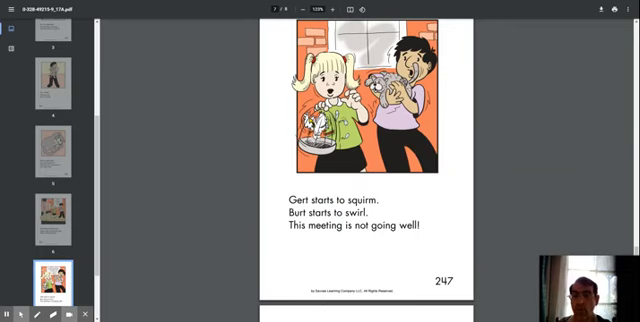
pyautogui.scroll(-3)
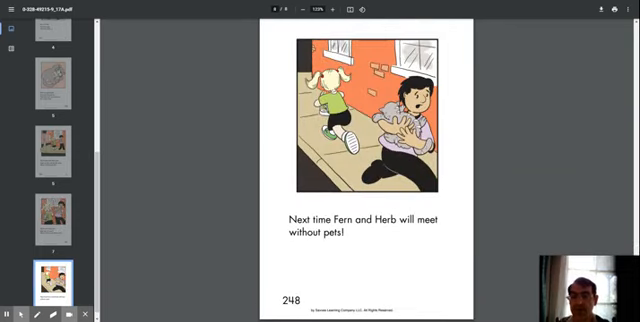